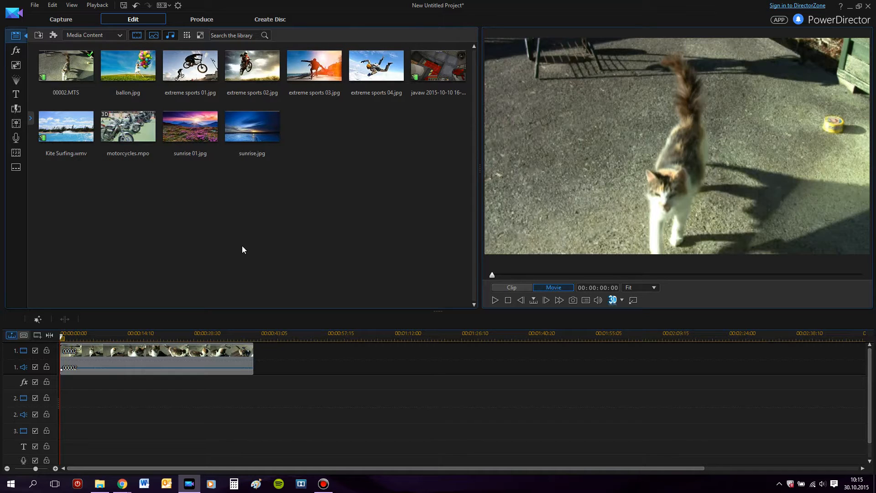
mouse_move(218, 250)
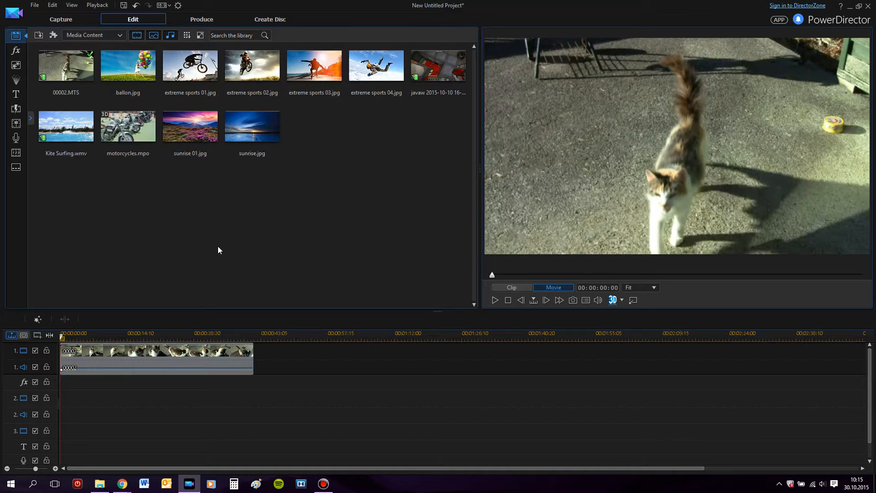
mouse_move(217, 252)
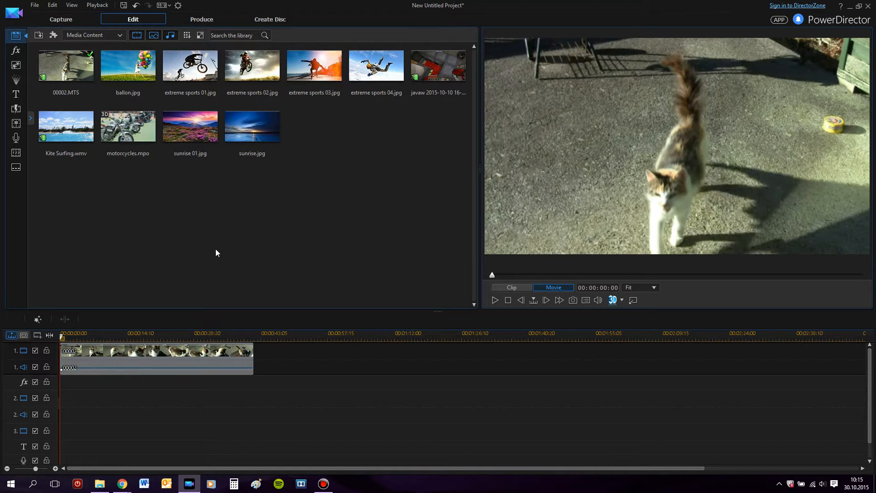
mouse_move(200, 358)
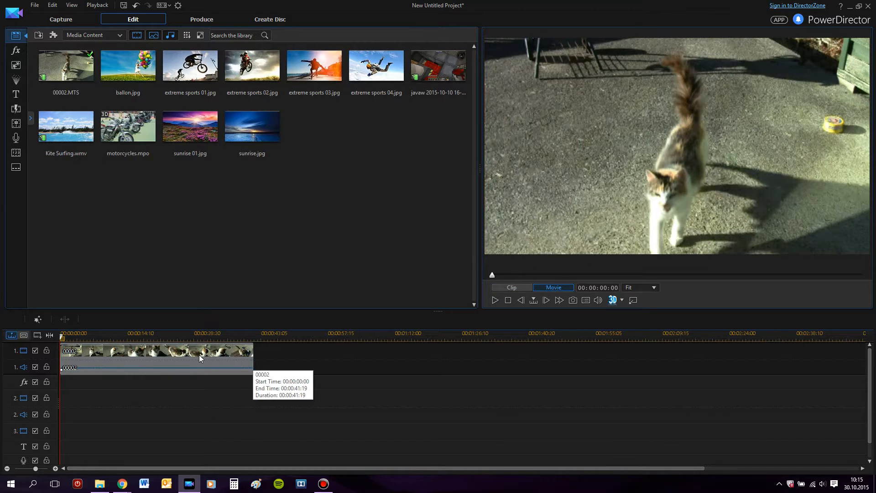
- Select the 00002 cat clip on the timeline's video track
left_click(156, 351)
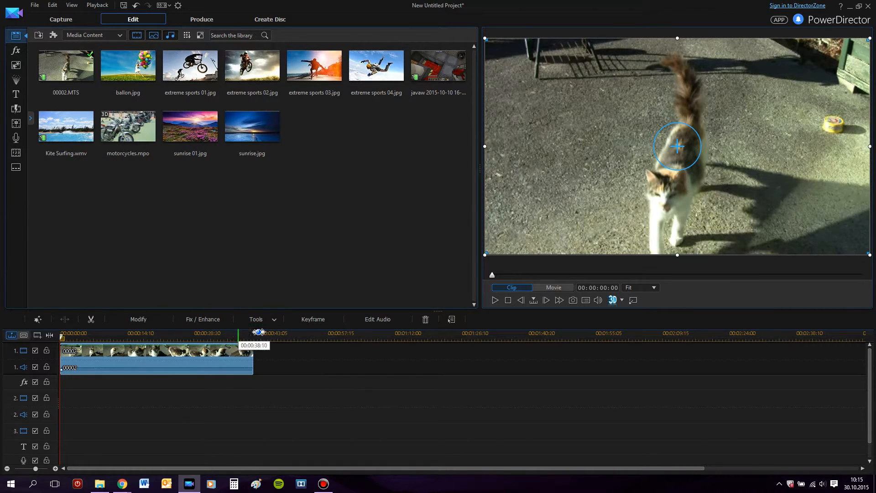
- Launch Motion Tracker for the clip and fit a tracking box around the cat's face
left_click(255, 320)
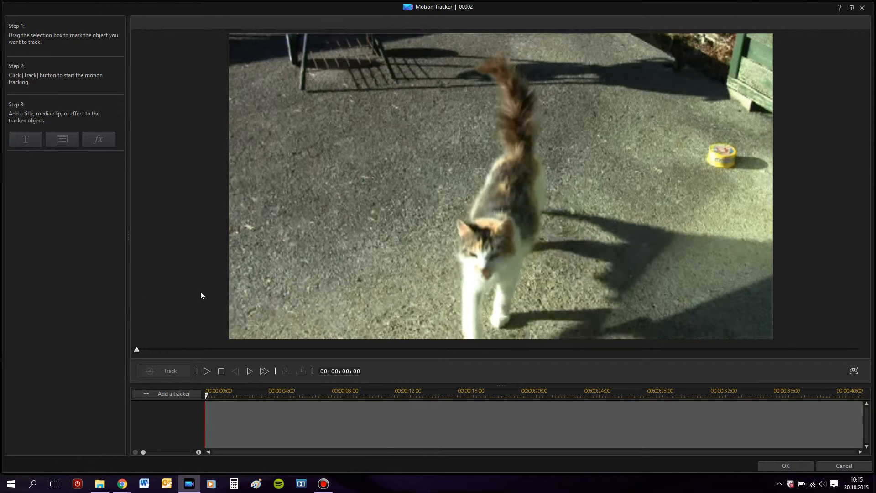
mouse_move(192, 159)
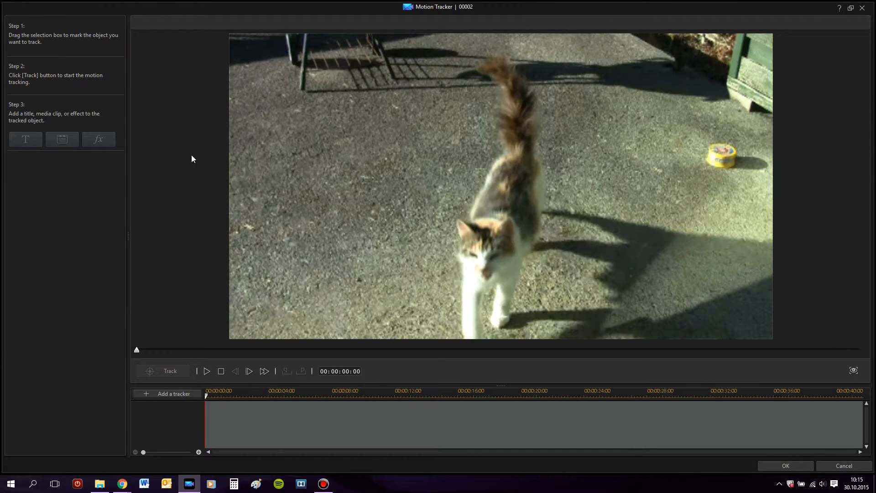
mouse_move(212, 315)
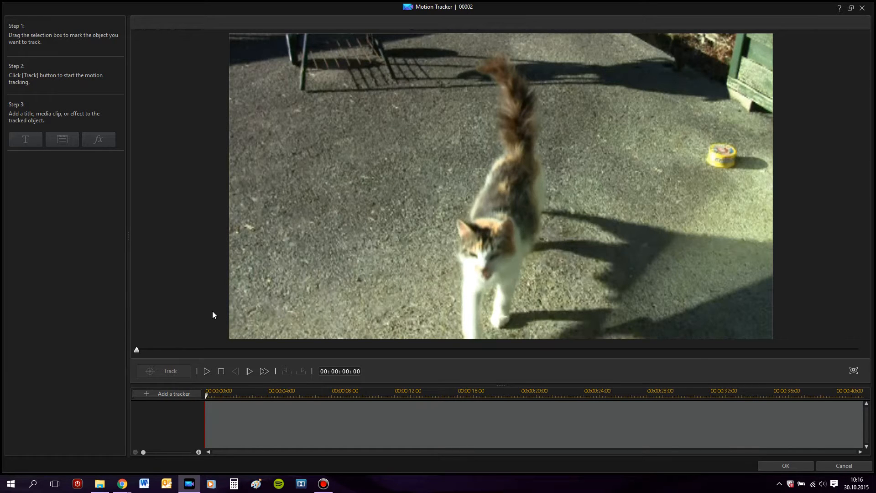
left_click_drag(433, 148, 569, 224)
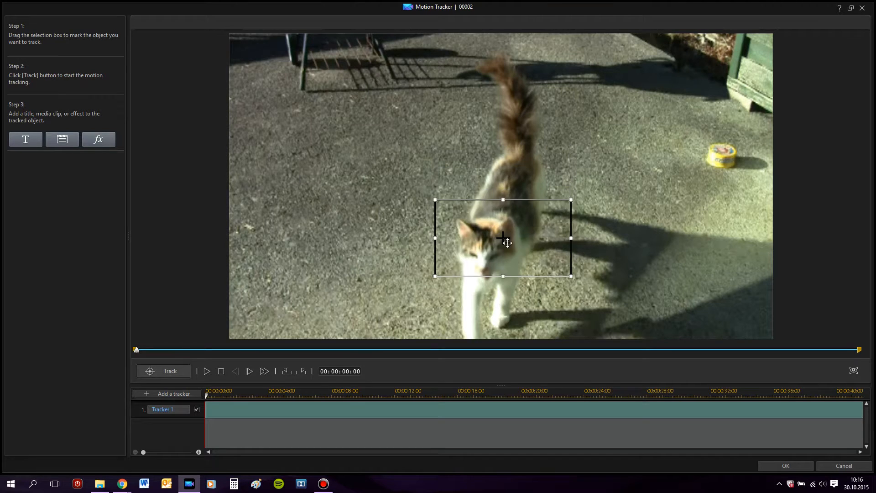
left_click_drag(503, 237, 521, 257)
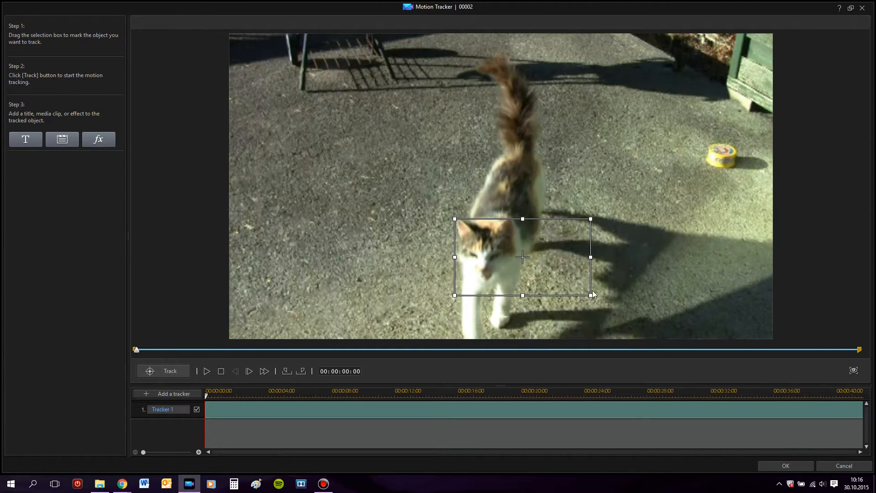
left_click_drag(590, 295, 508, 282)
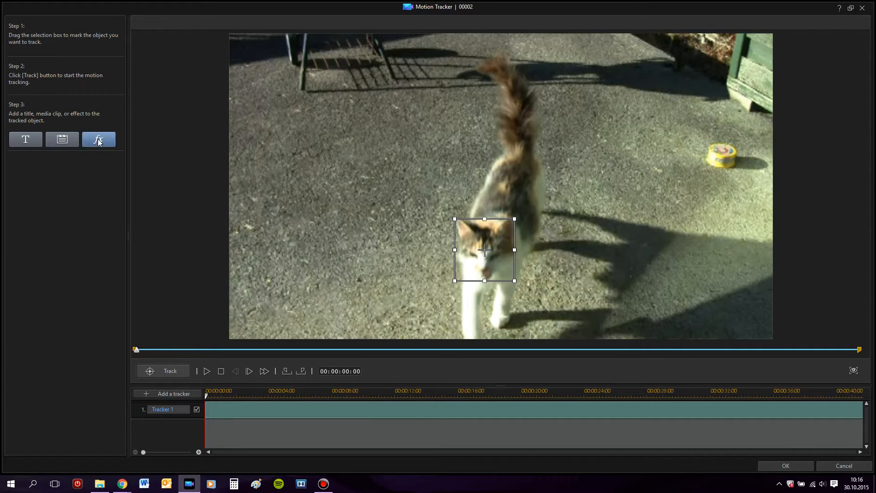
- Attach a Mosaic effect to the tracked box so the cat's face is pixelated
left_click(98, 138)
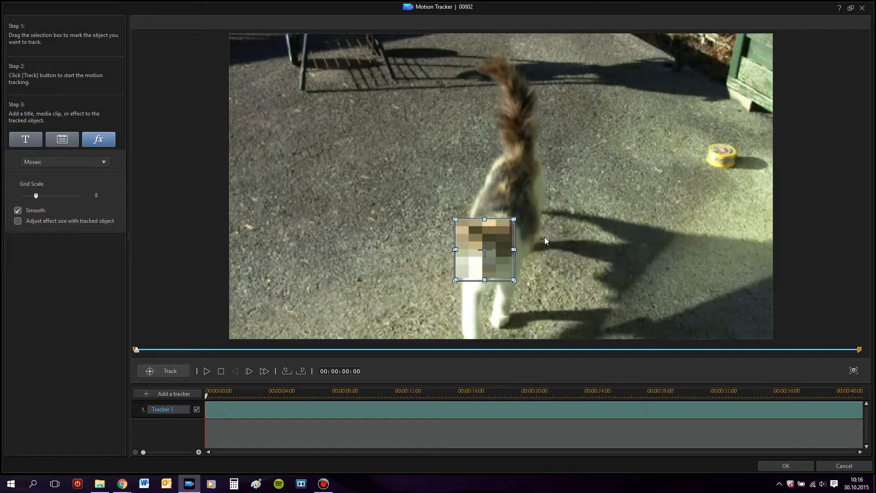
mouse_move(397, 265)
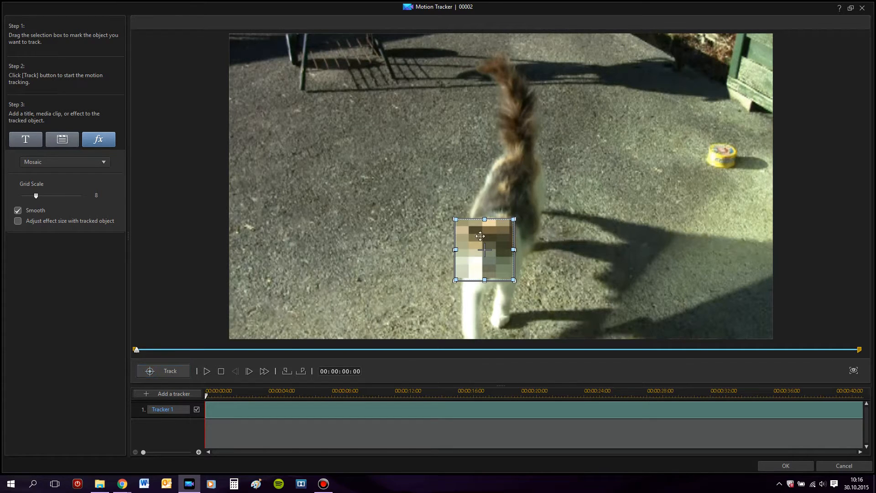
mouse_move(162, 370)
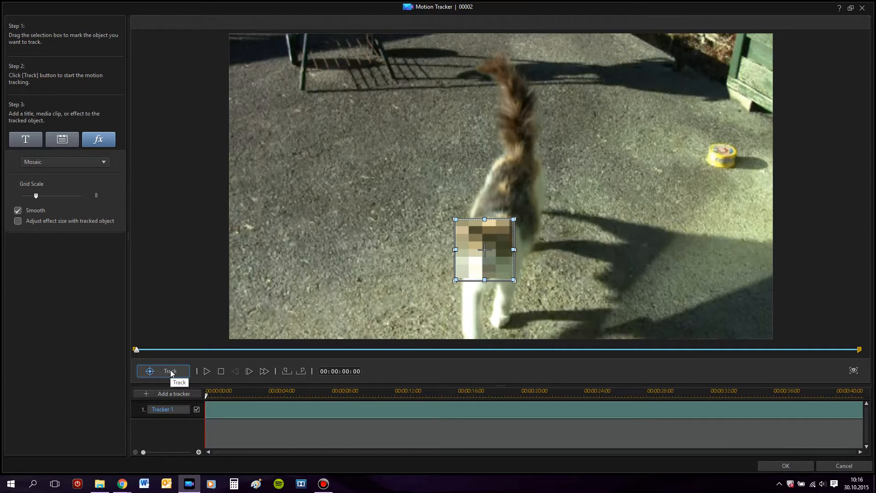
- Run tracking on the cat's face until about 13 seconds, then stop it
left_click(162, 370)
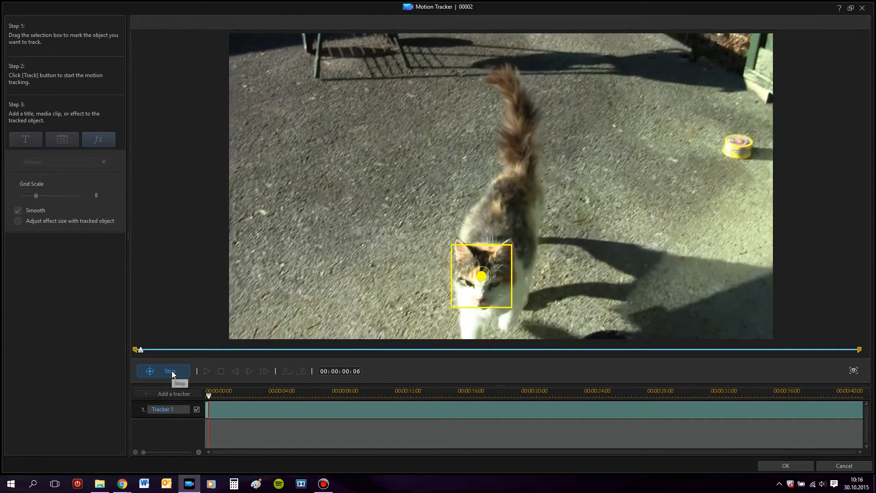
left_click(162, 371)
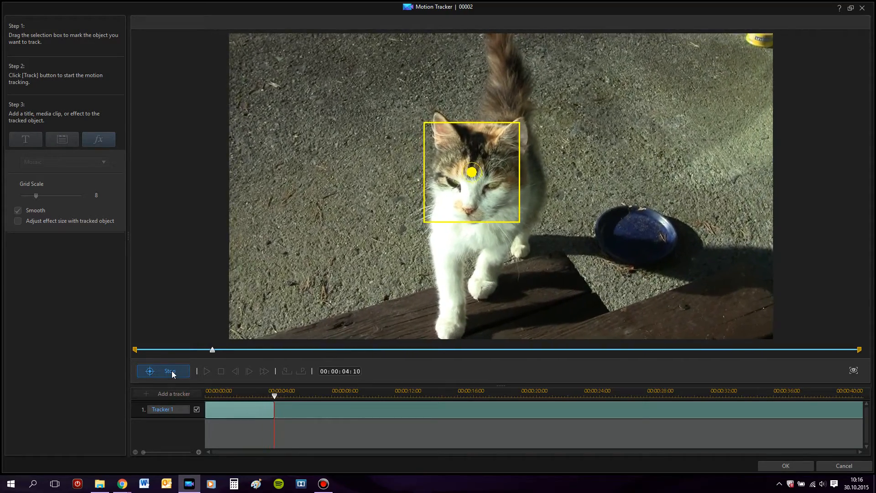
left_click(162, 370)
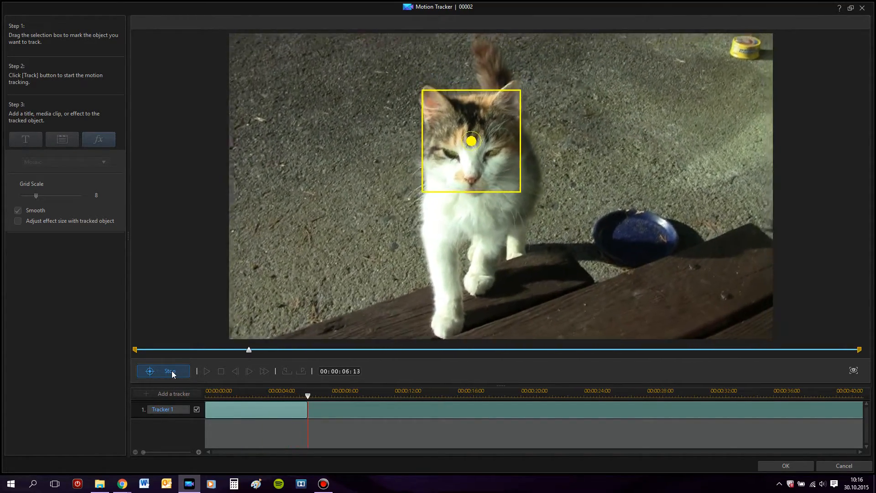
left_click(162, 371)
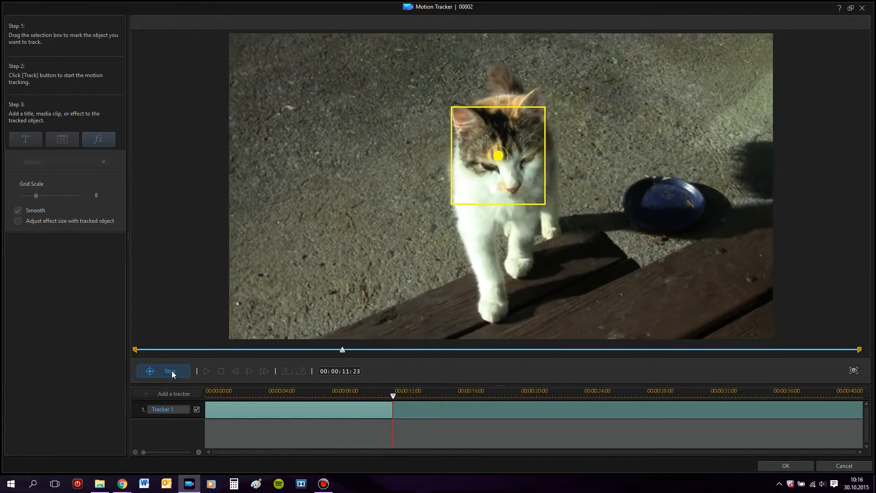
left_click(162, 371)
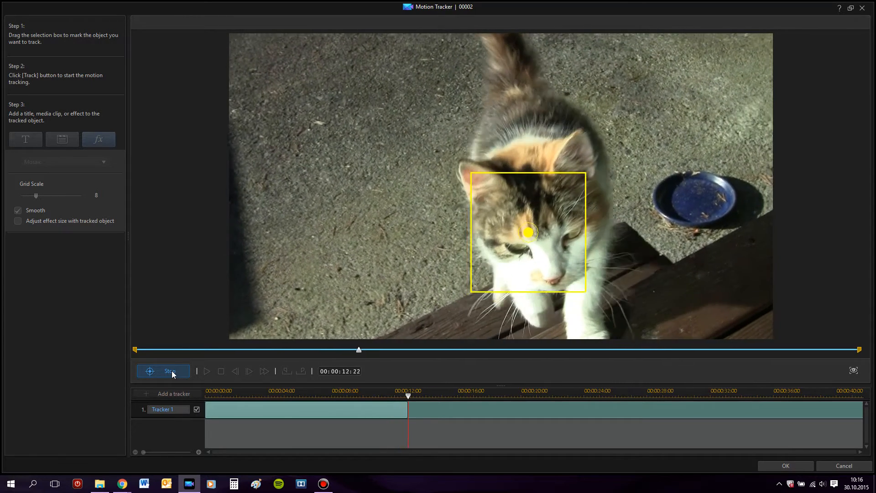
left_click(98, 138)
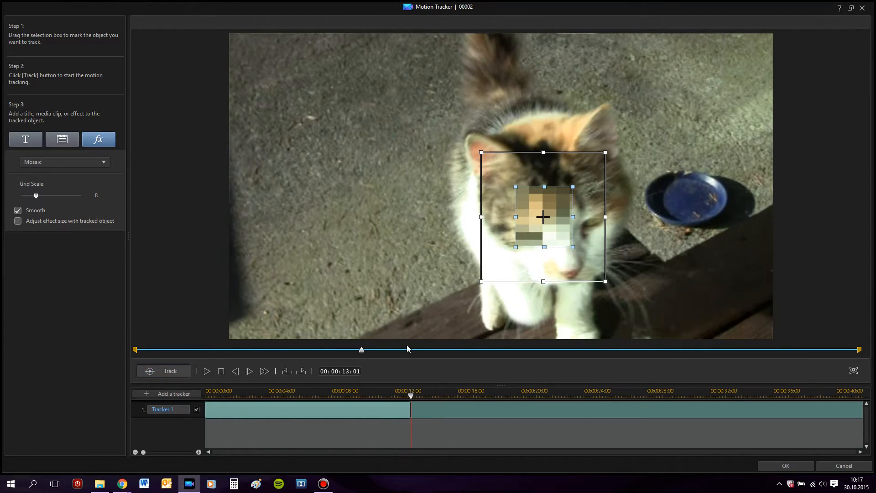
- Rewind and play the clip to check the mosaic stays over the cat's face, then pause
left_click(221, 370)
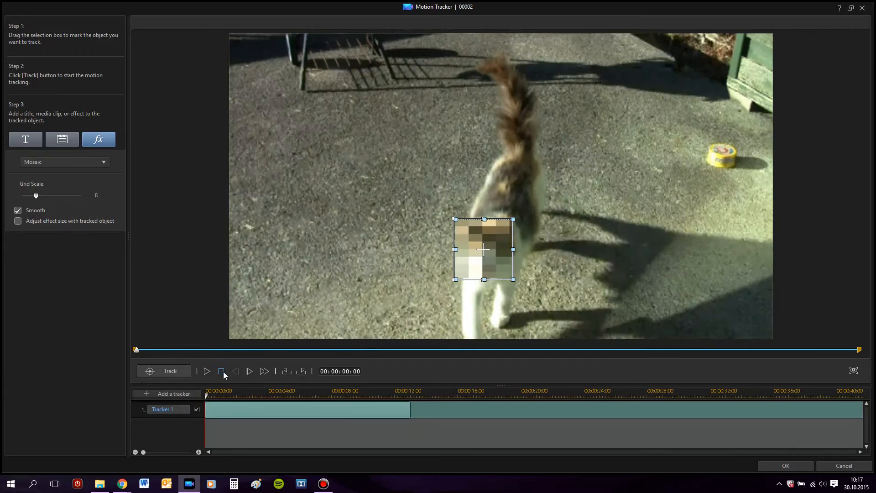
left_click(207, 371)
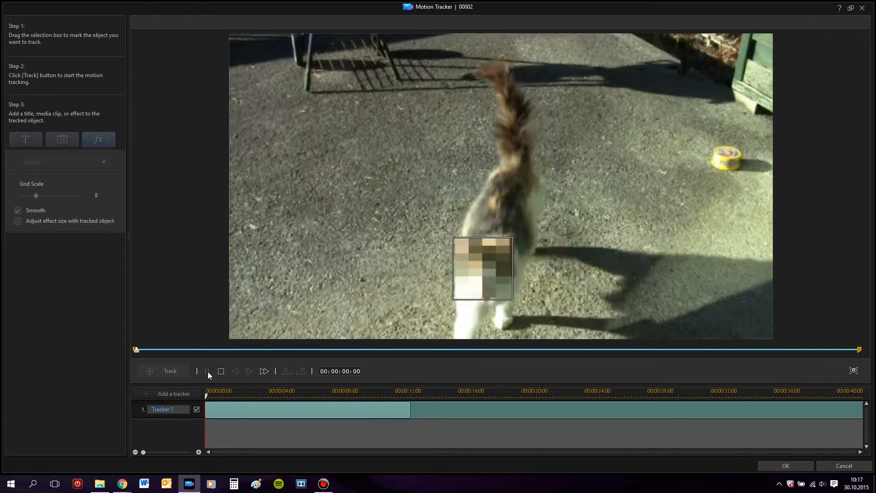
left_click(207, 371)
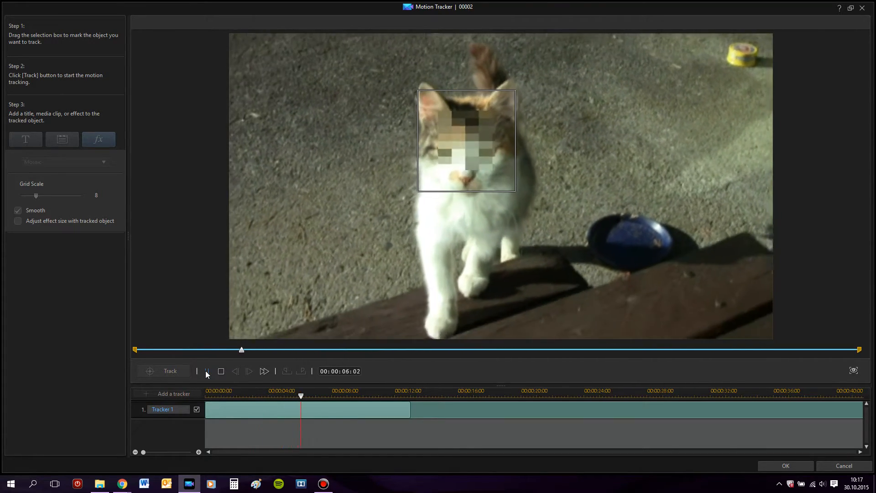
left_click(248, 370)
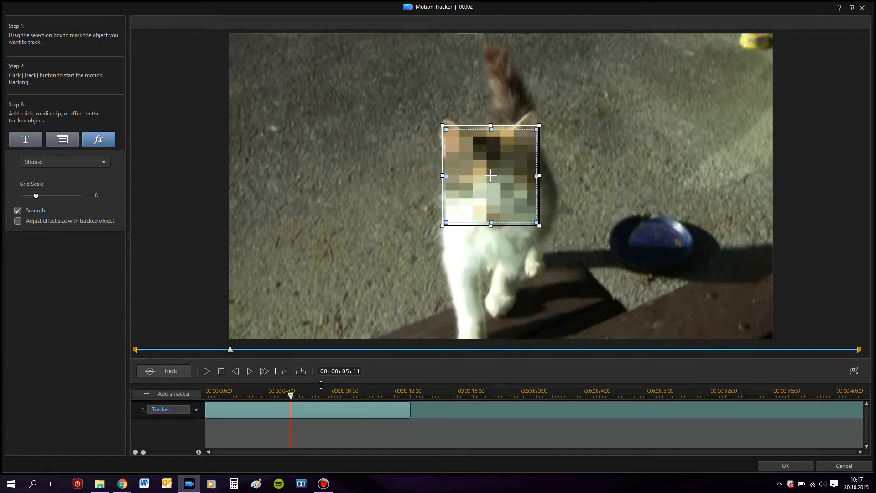
left_click_drag(290, 392, 274, 392)
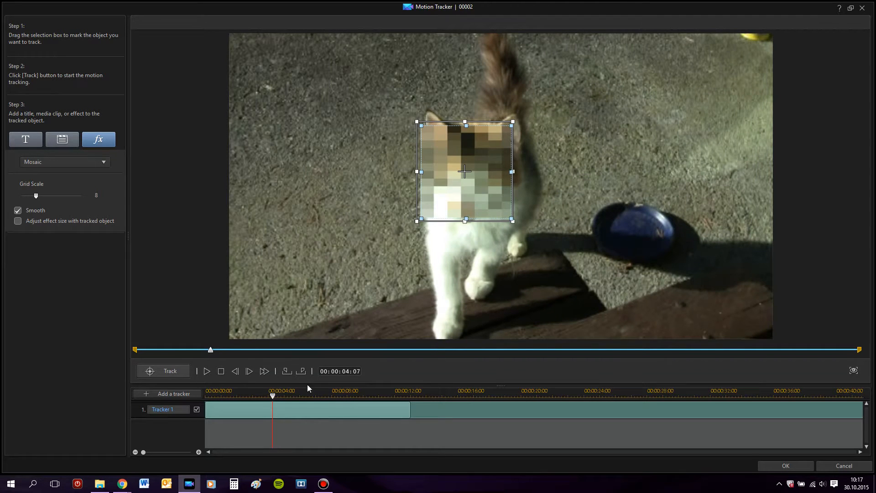
mouse_move(265, 404)
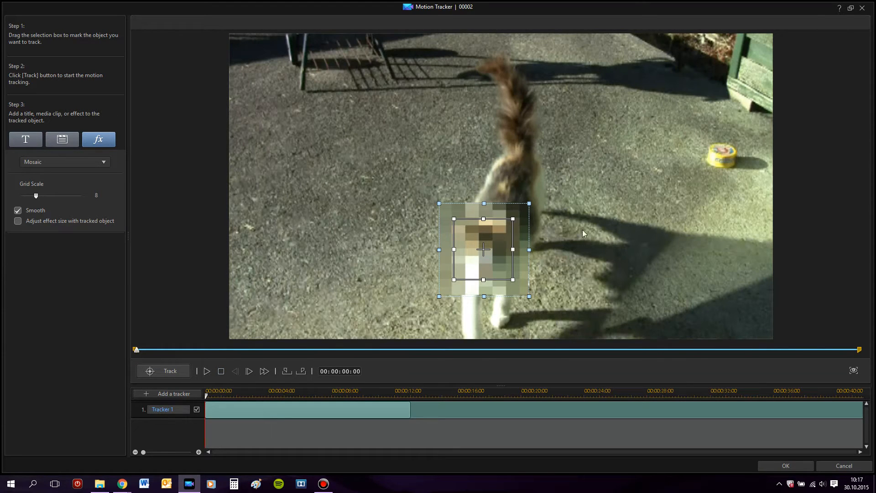
mouse_move(714, 204)
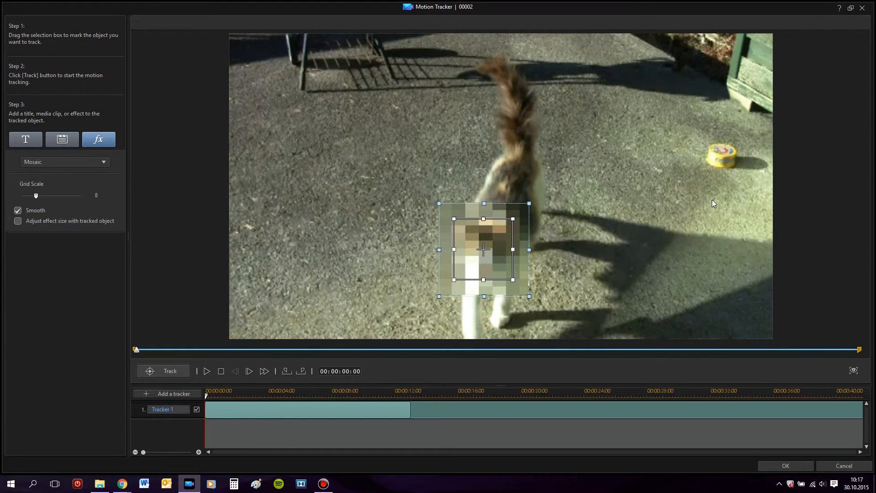
mouse_move(307, 252)
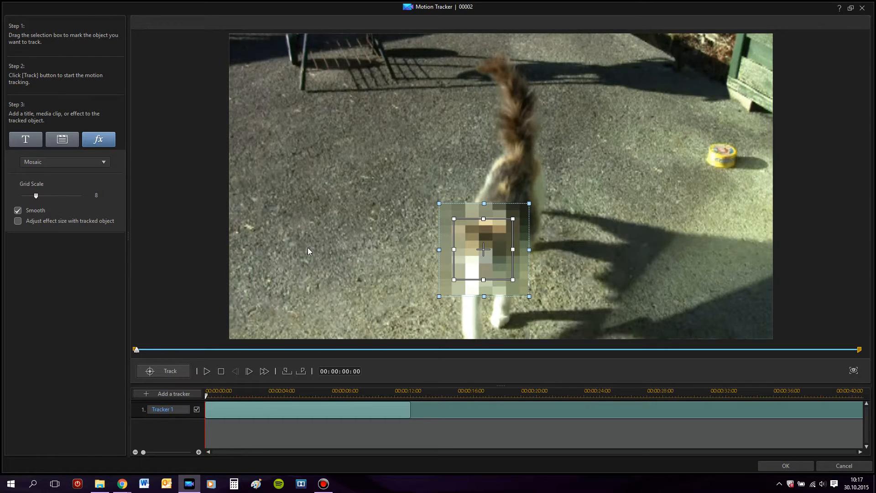
mouse_move(504, 197)
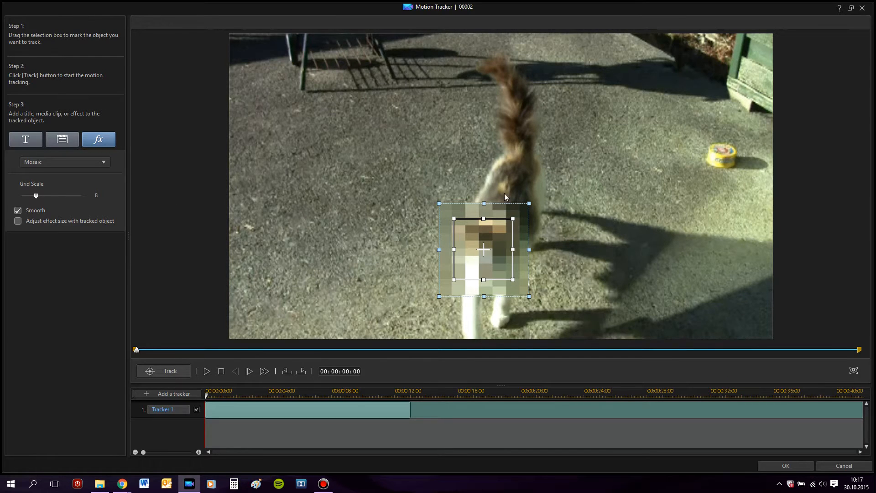
- Add a second tracker and shrink its box onto the yellow cat food tin at right
left_click(174, 393)
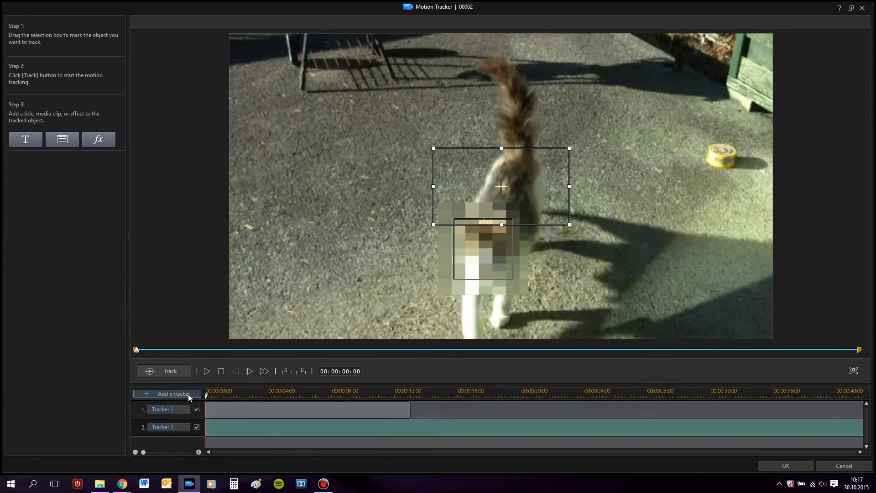
left_click_drag(501, 186, 673, 175)
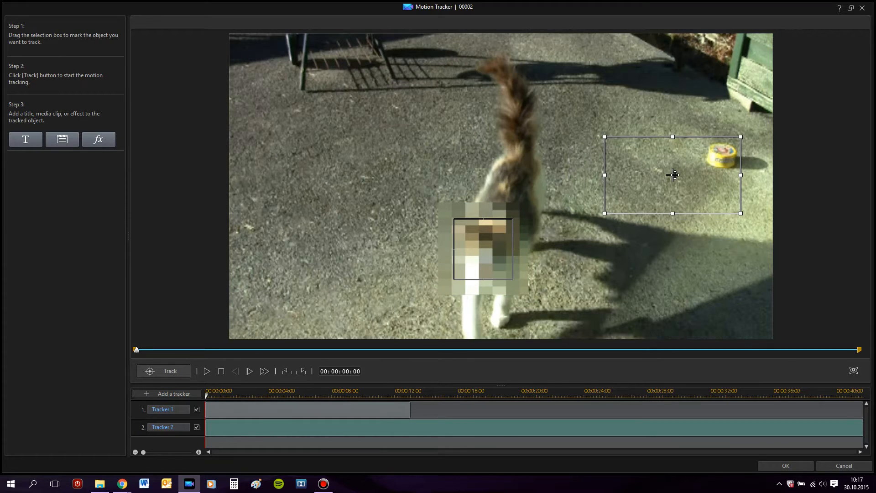
left_click_drag(672, 175, 669, 181)
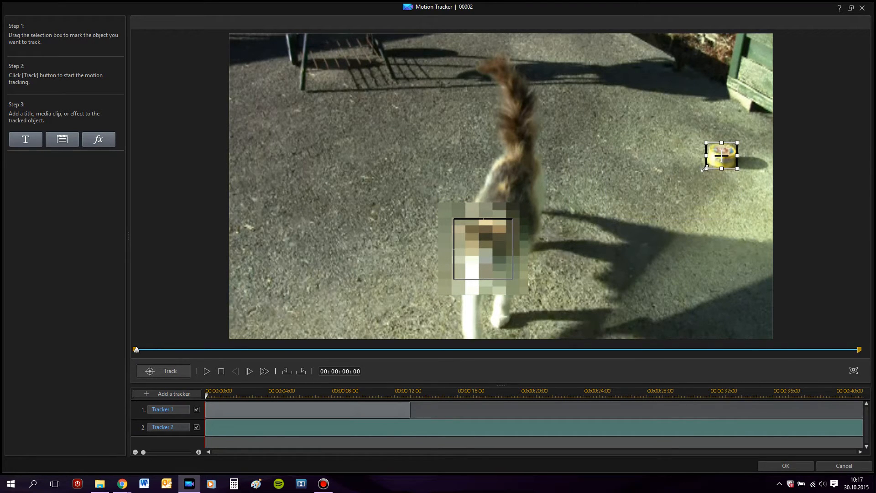
mouse_move(600, 123)
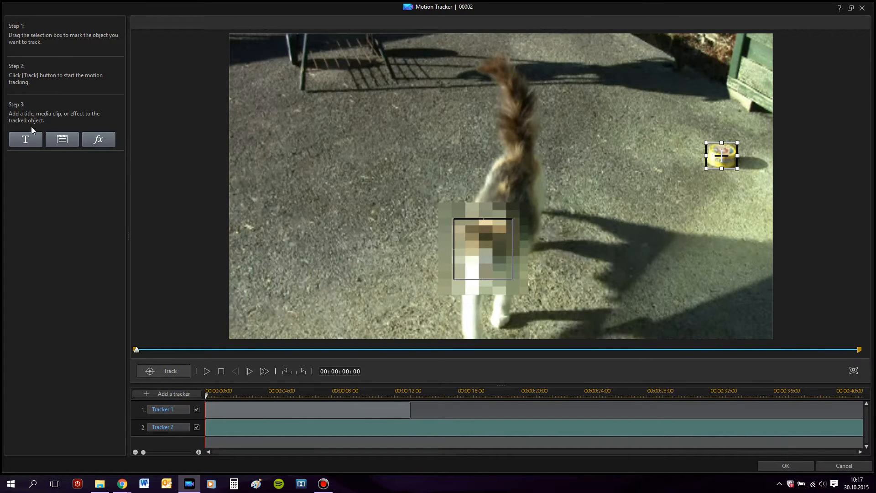
- Give the tin tracker a 'Box' text title at size 12 with a border
left_click(26, 139)
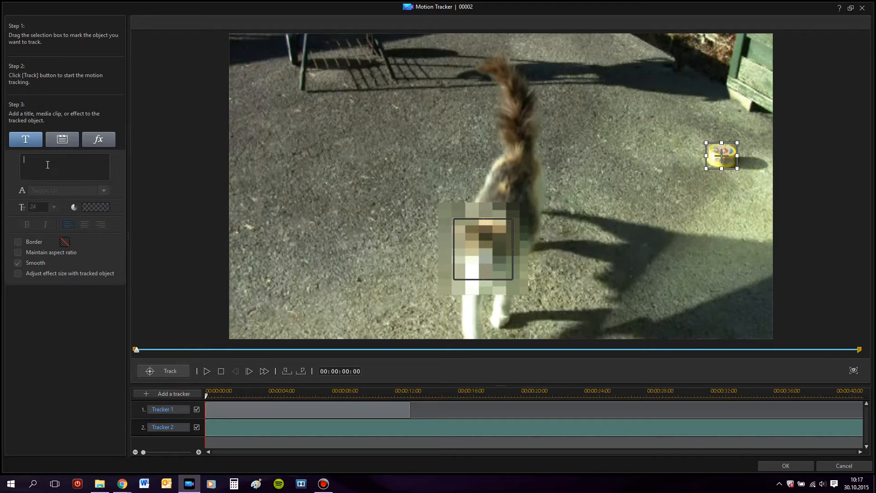
type("Box")
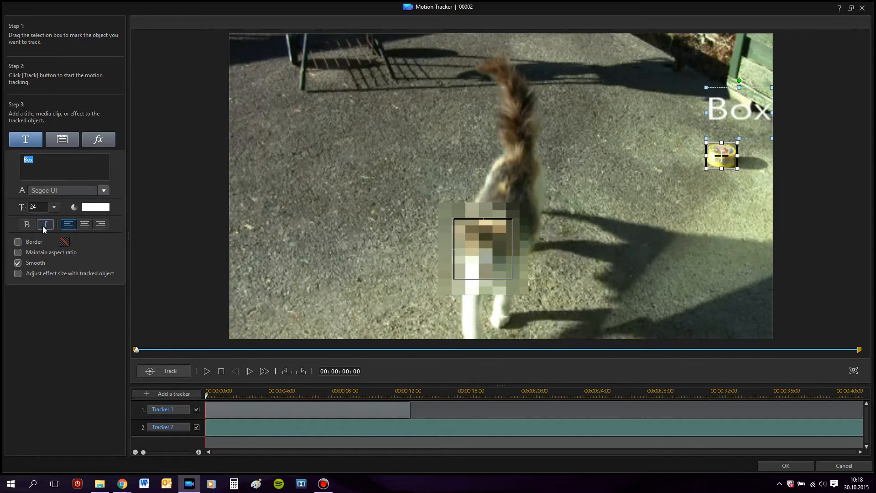
left_click(54, 207)
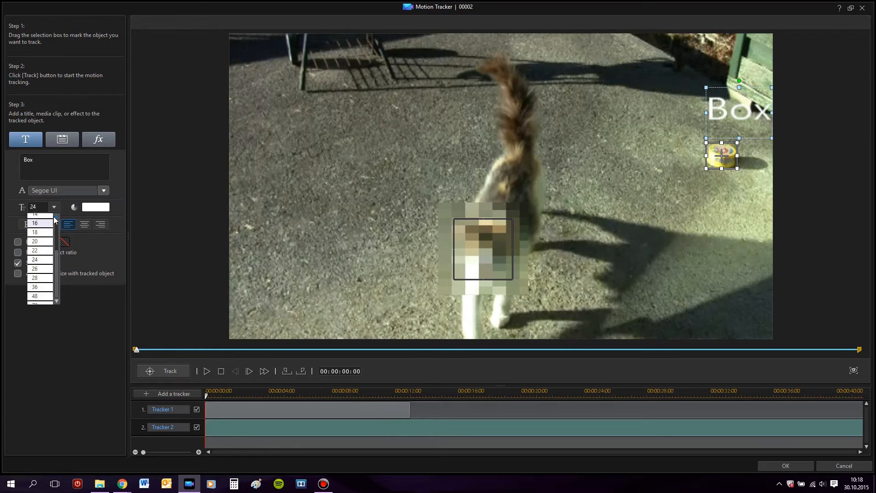
left_click(33, 223)
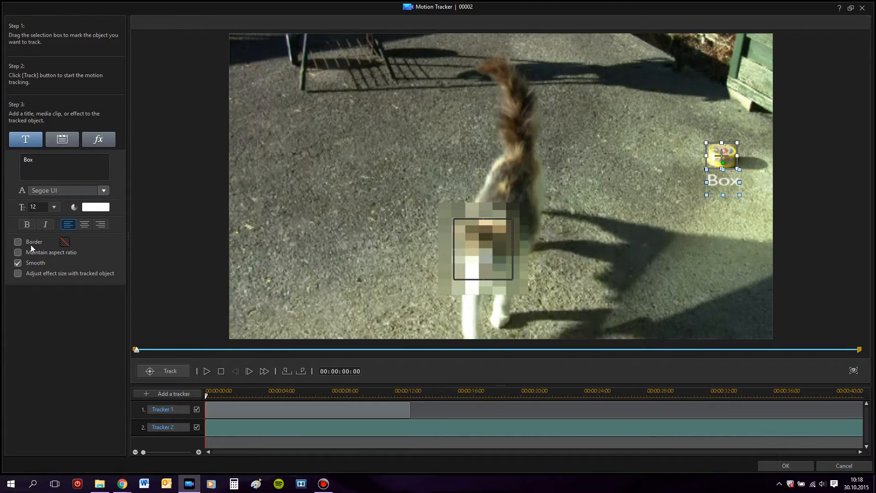
left_click(18, 241)
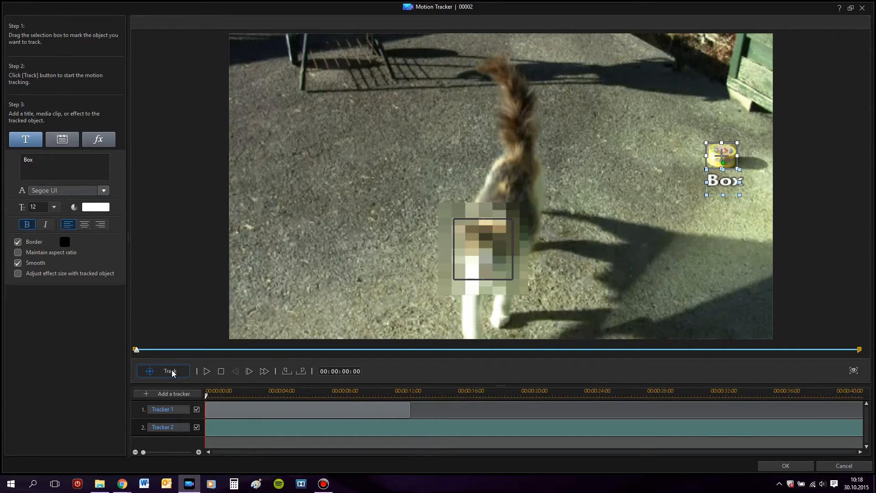
- Track the tin with its label to about 12 seconds, then rewind and review the playback
left_click(169, 370)
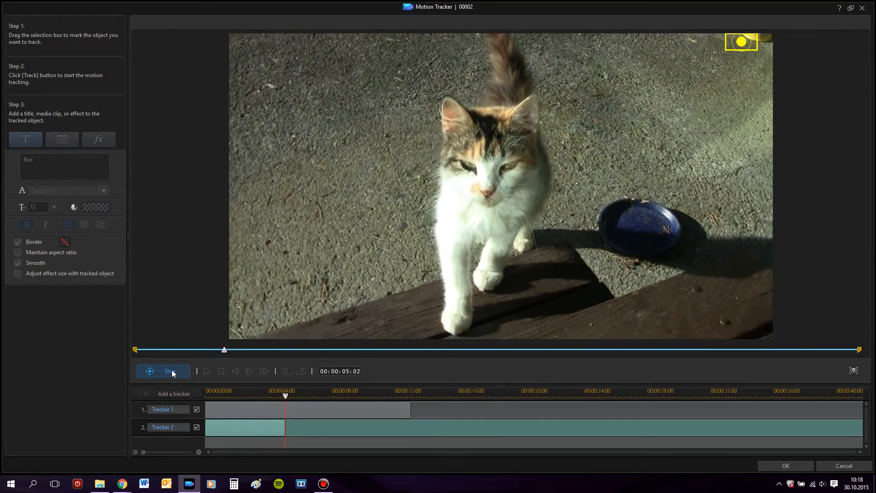
left_click(163, 370)
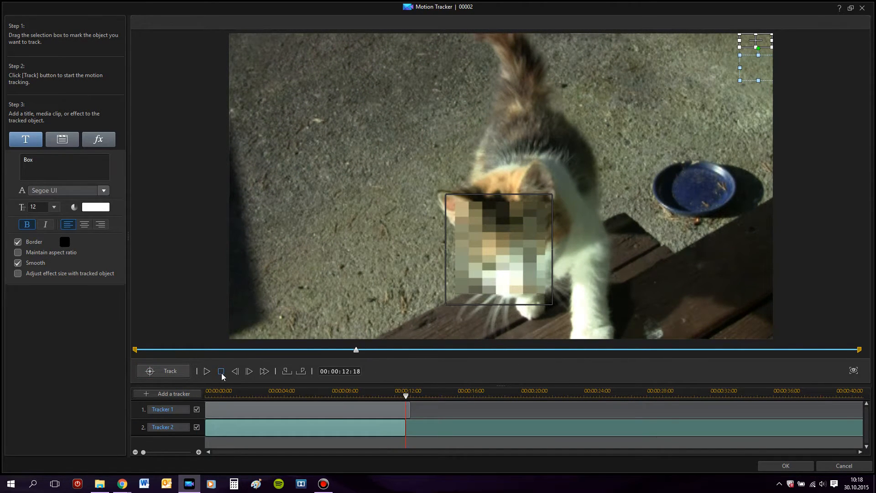
left_click(221, 370)
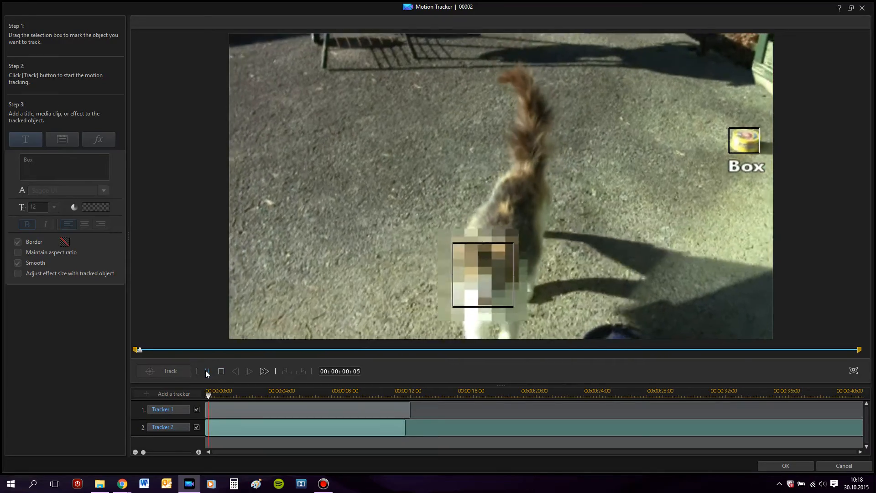
left_click(207, 371)
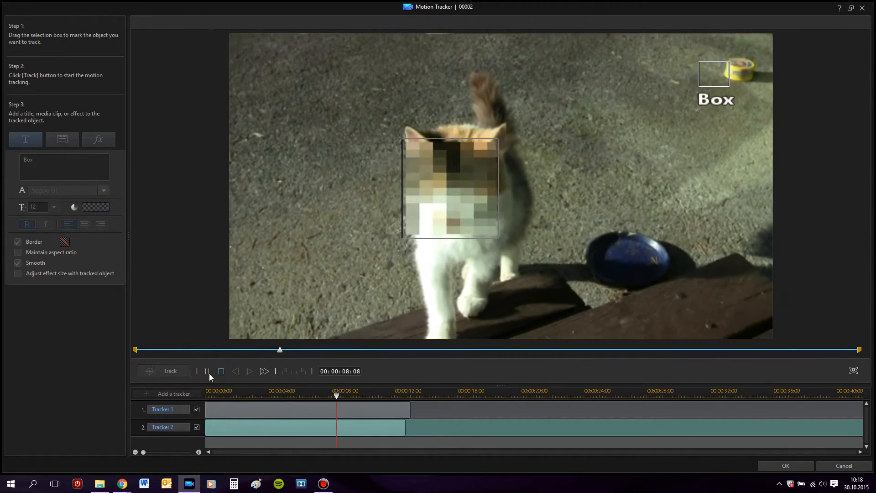
left_click(207, 371)
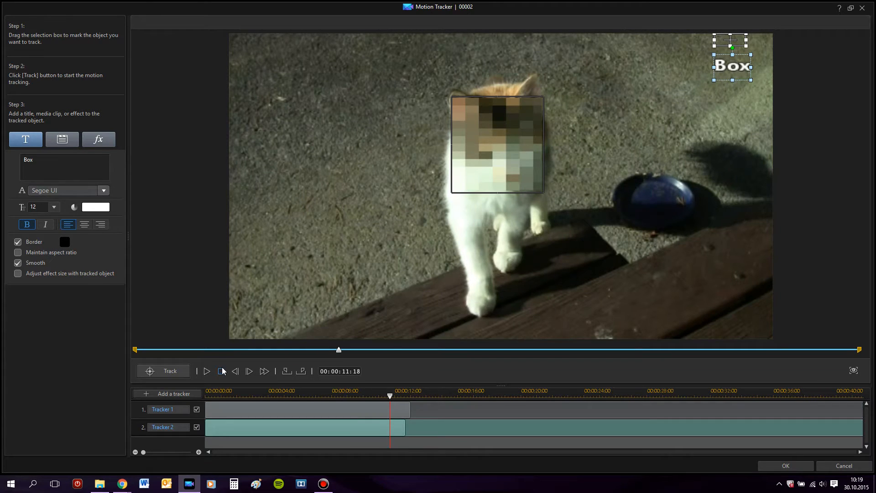
left_click(221, 371)
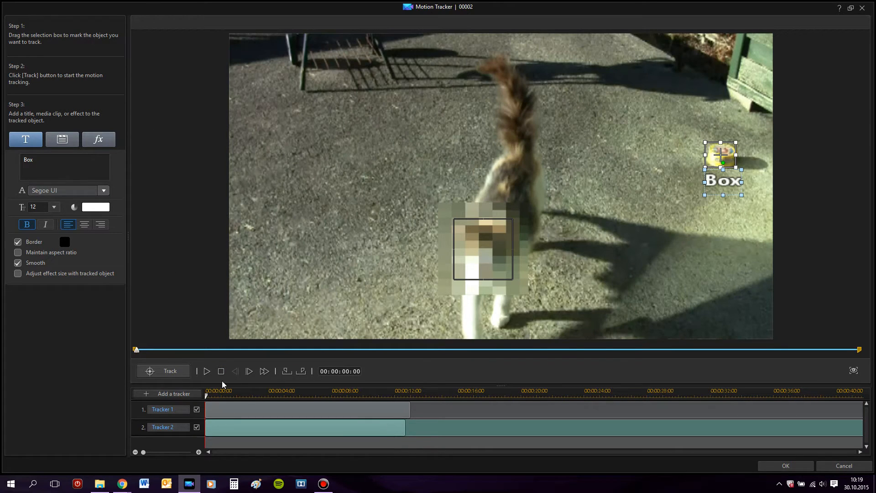
- Add a third tracker carrying ballon.jpg from the Media Library, placed left of the cat, and start tracking
left_click(173, 393)
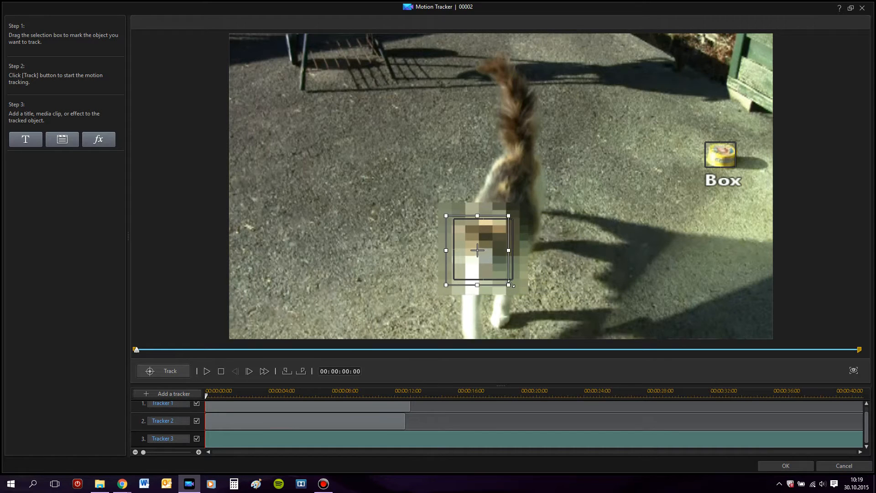
left_click(62, 138)
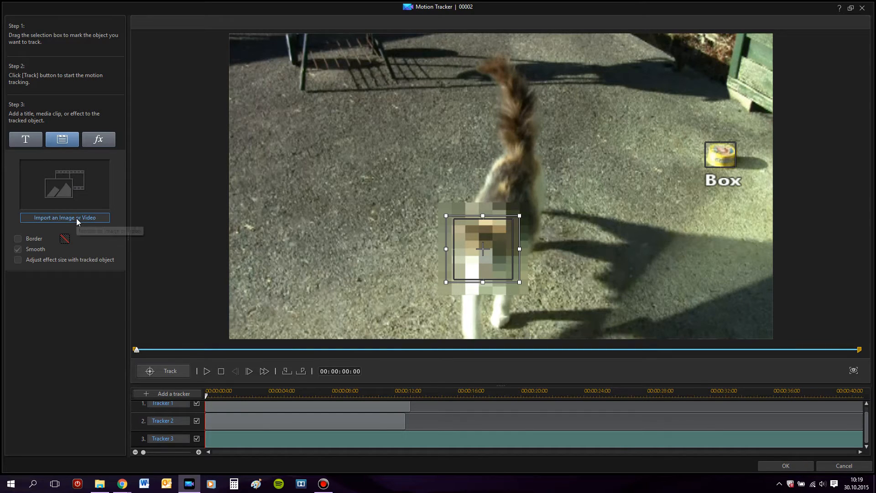
mouse_move(77, 221)
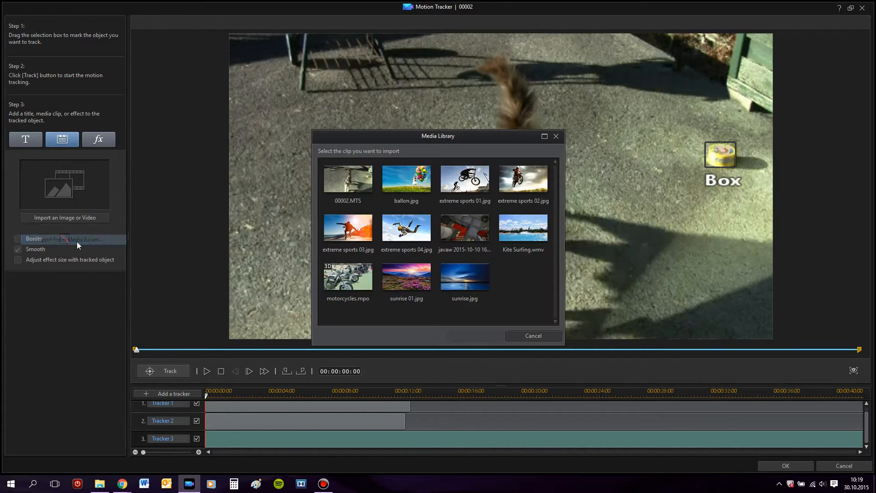
left_click(465, 228)
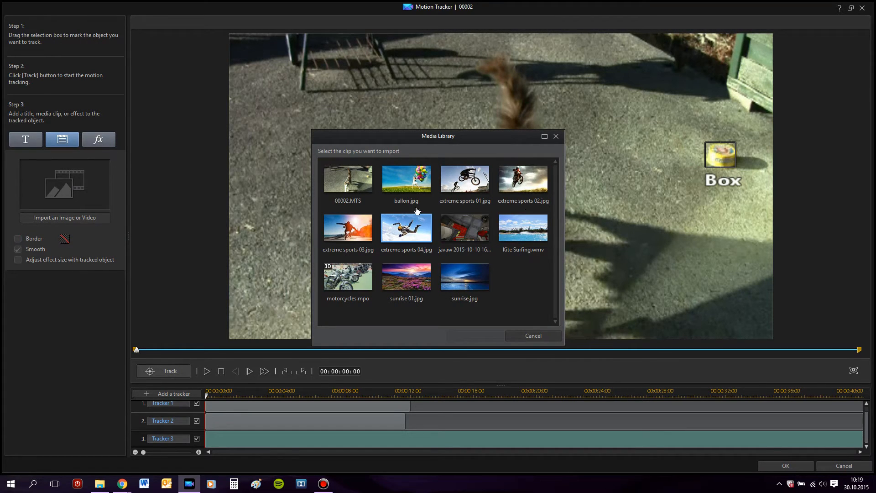
mouse_move(405, 179)
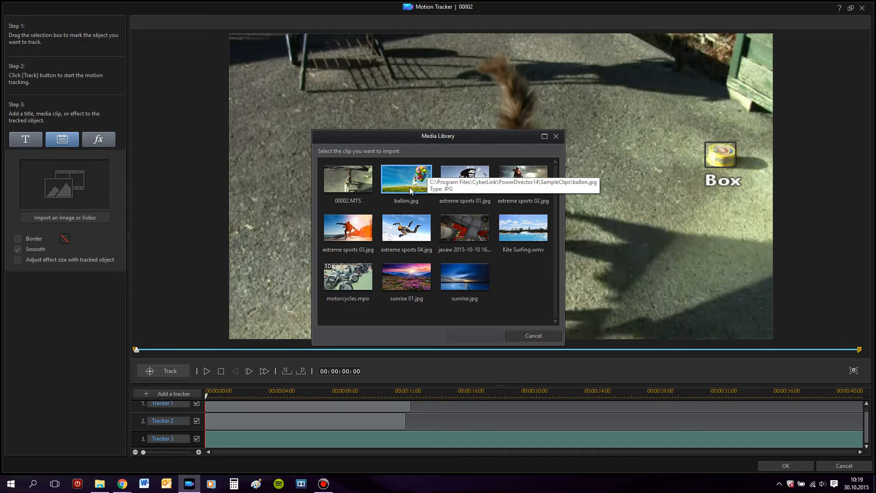
left_click(532, 335)
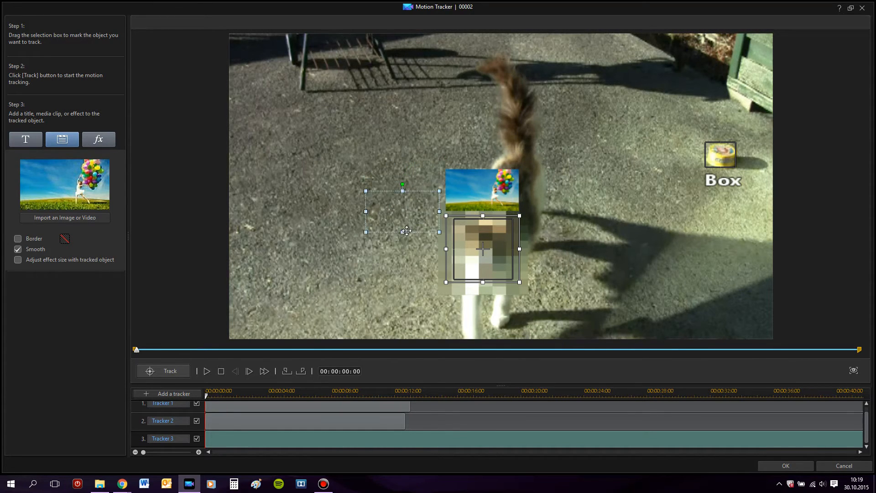
left_click_drag(407, 231, 416, 247)
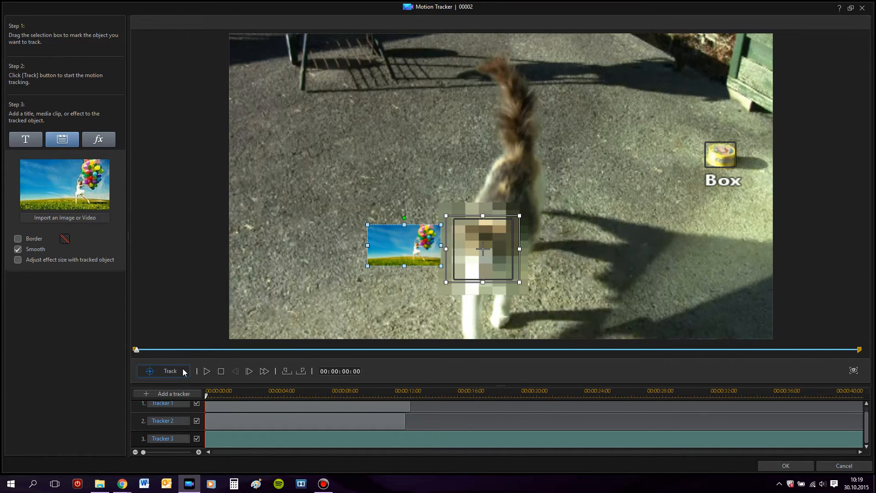
left_click(170, 371)
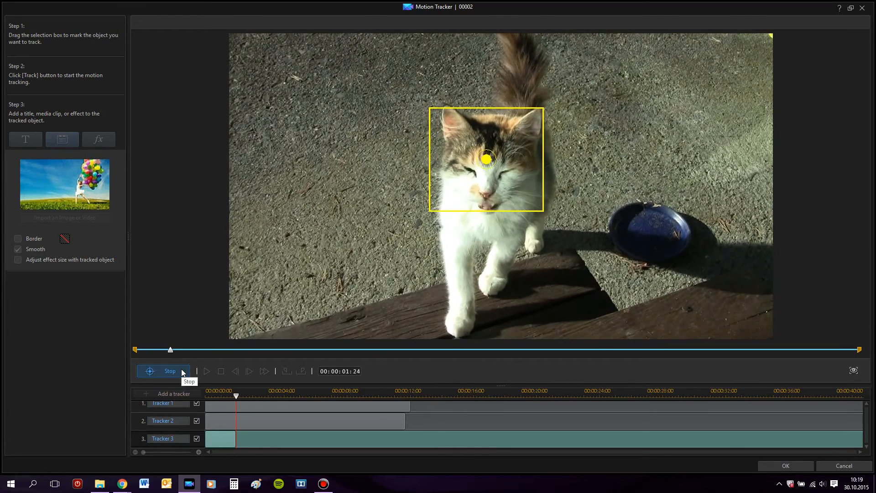
- Stop tracking and fit the new tracker box over the pixelated cat face
left_click(162, 370)
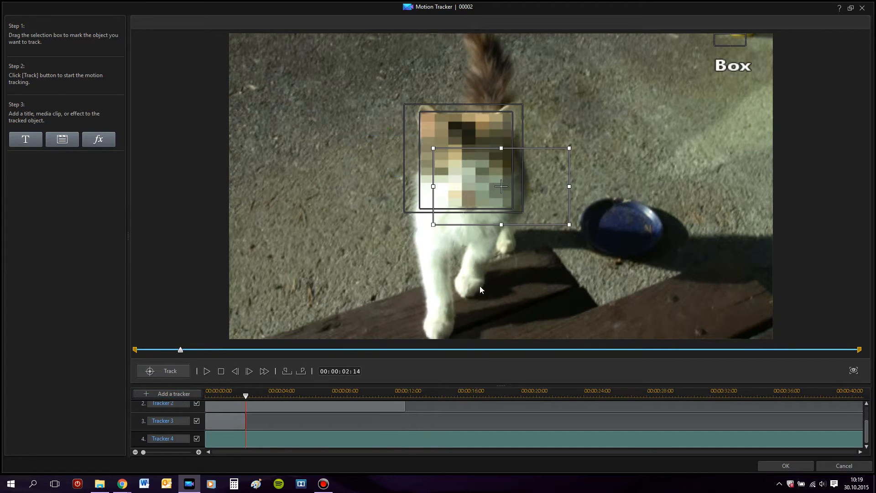
left_click_drag(500, 186, 482, 165)
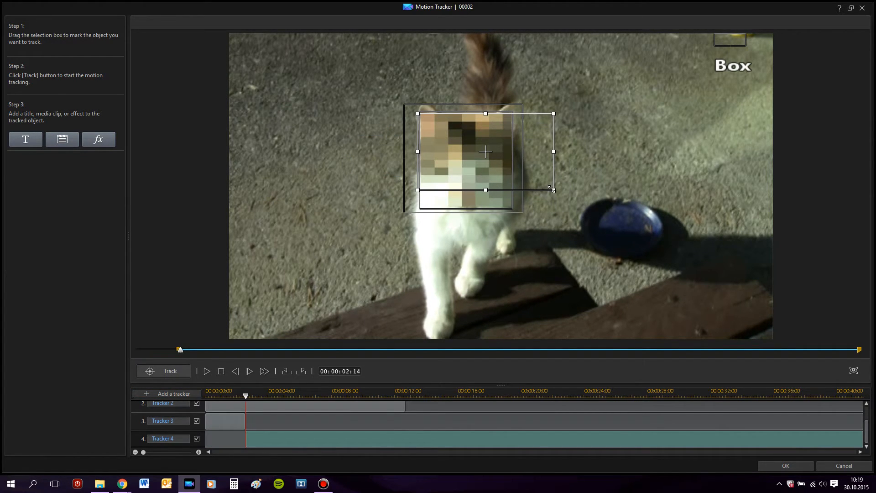
left_click_drag(553, 190, 517, 211)
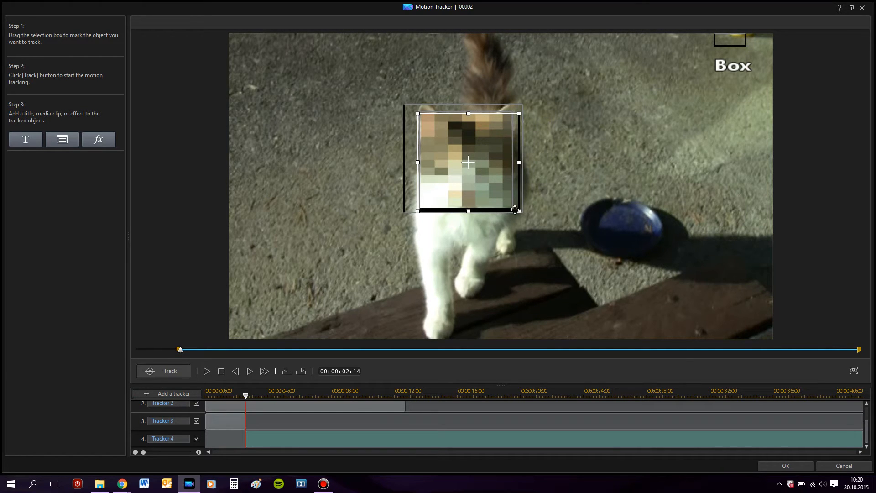
- Import 00002.MTS as this tracker's video overlay and track it to about nine seconds
left_click(62, 139)
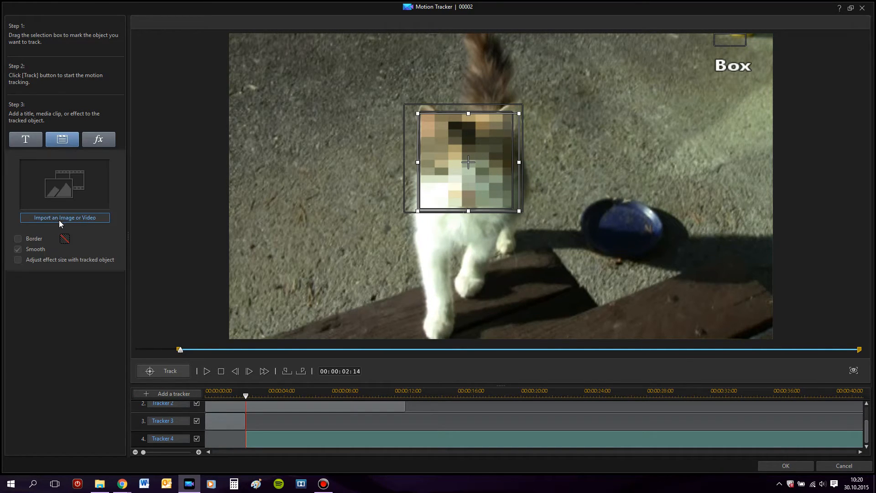
left_click(65, 217)
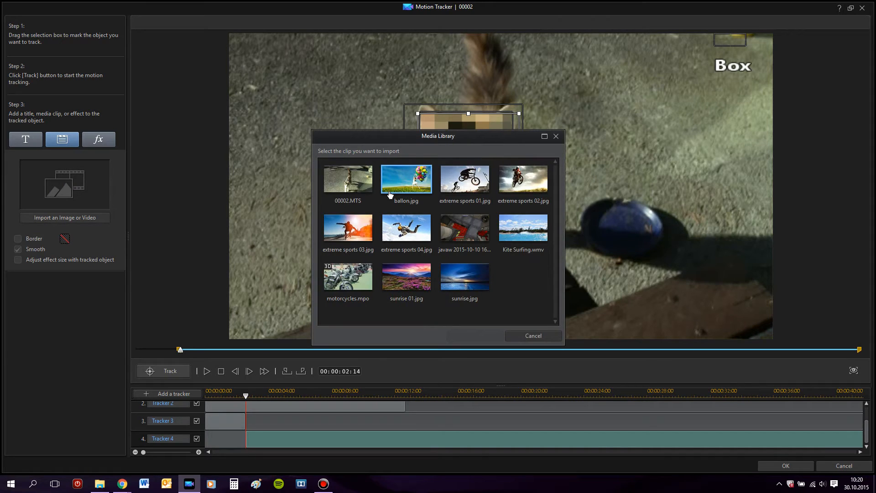
left_click(532, 334)
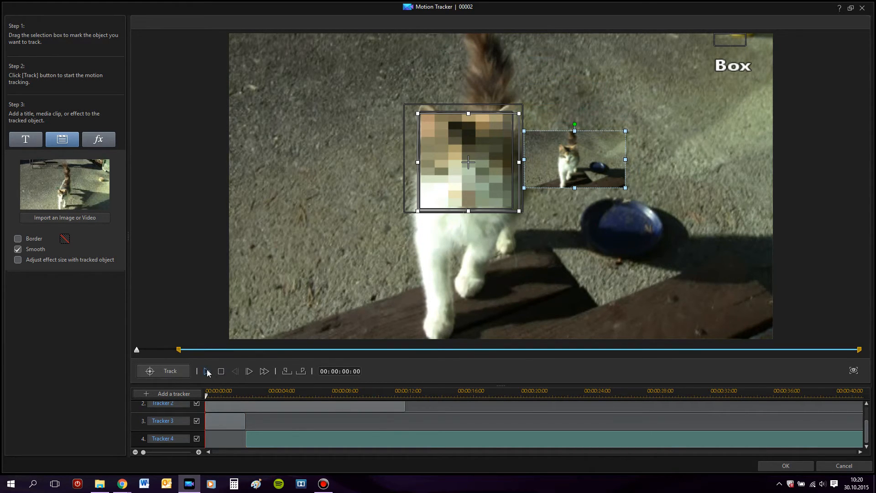
left_click(163, 370)
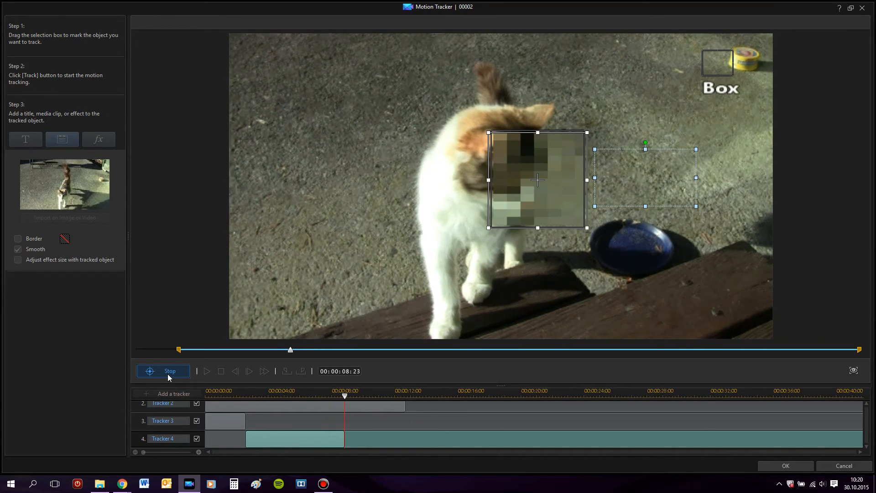
left_click(163, 371)
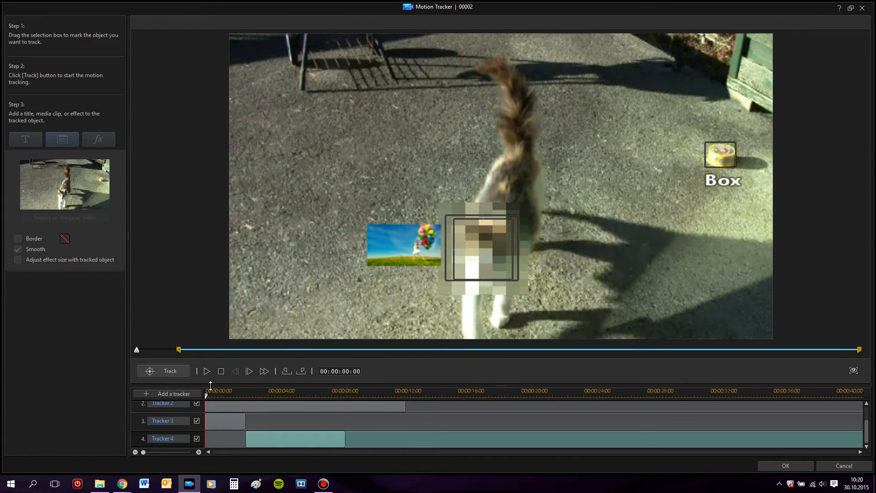
left_click(206, 370)
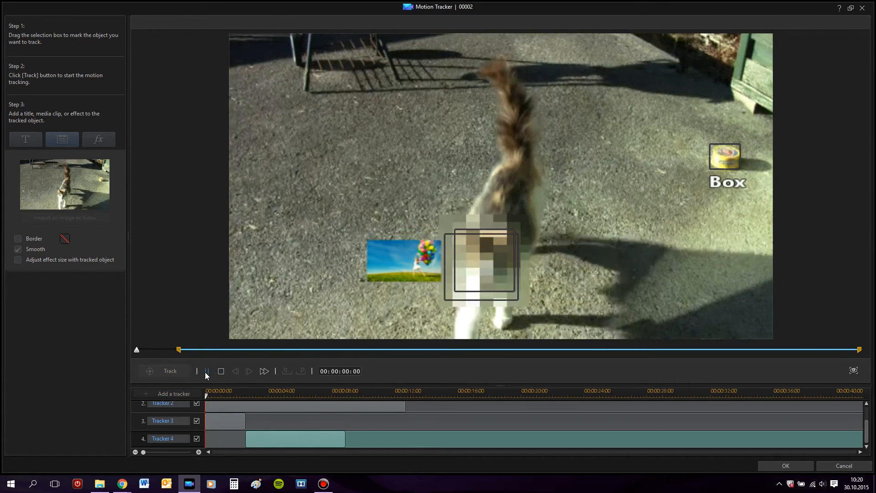
left_click(206, 371)
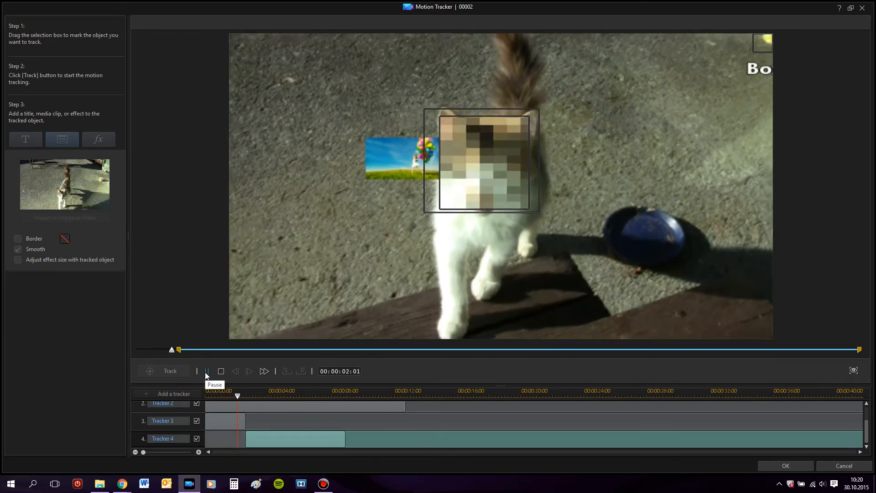
left_click(206, 370)
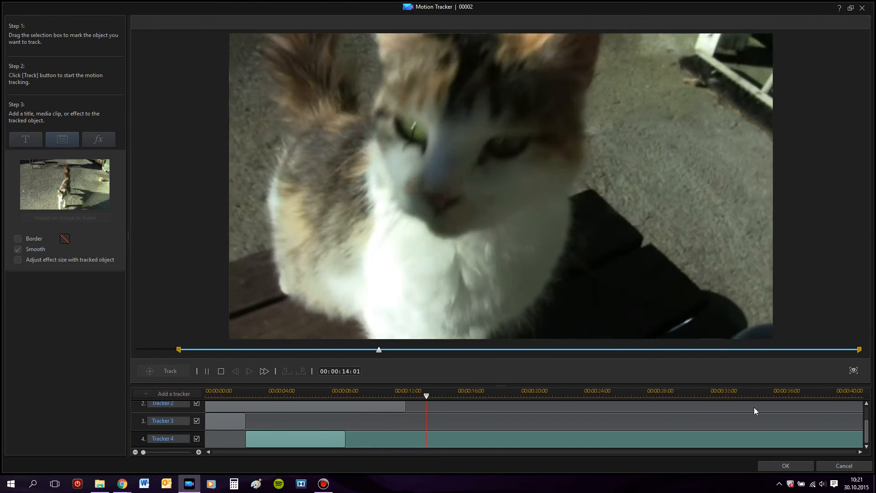
- Confirm Motion Tracker with OK, adding the overlays as timeline tracks, and preview the whole movie
left_click(784, 465)
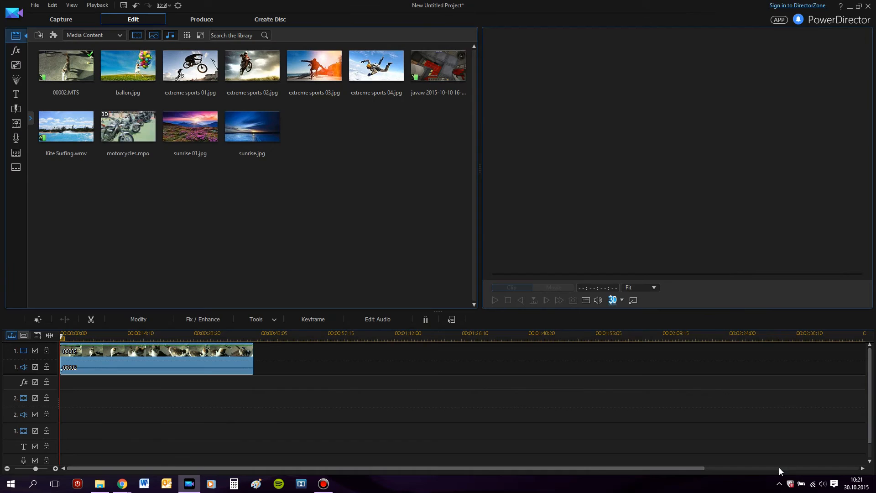
mouse_move(312, 410)
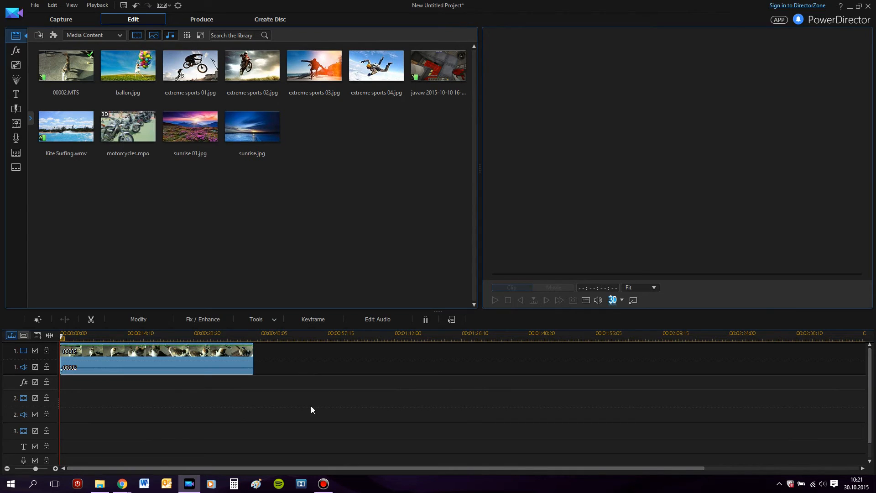
mouse_move(429, 328)
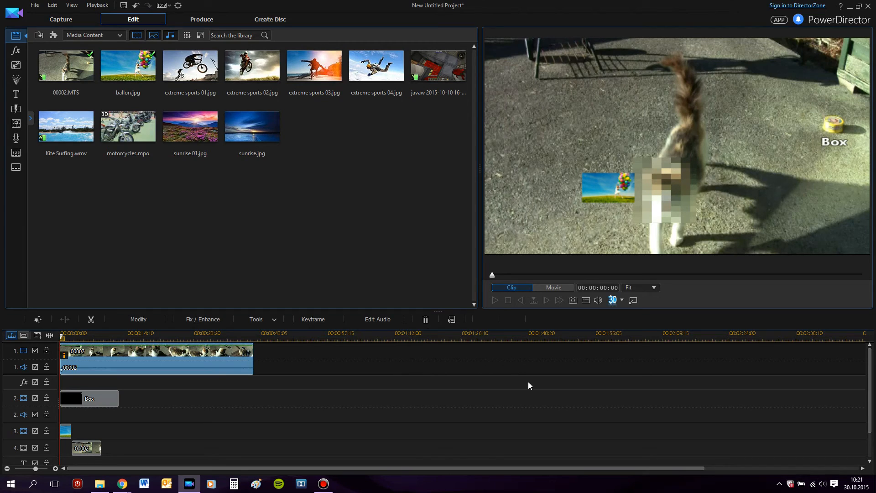
mouse_move(542, 291)
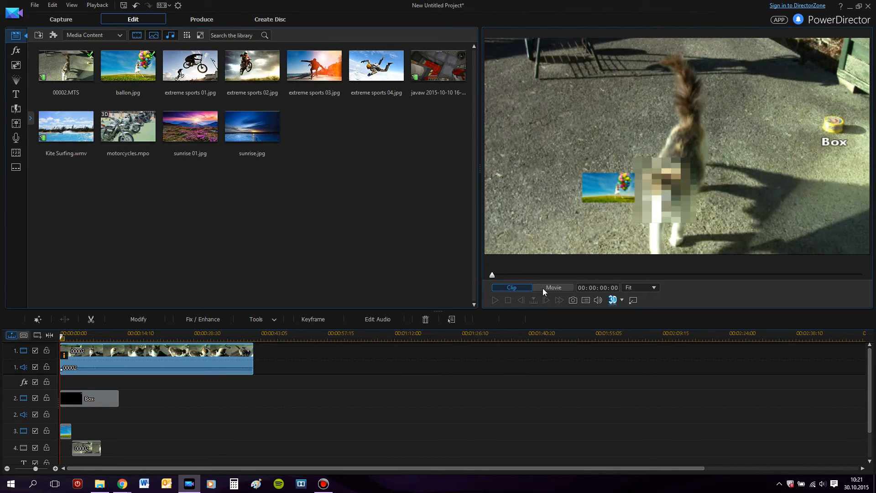
left_click(553, 286)
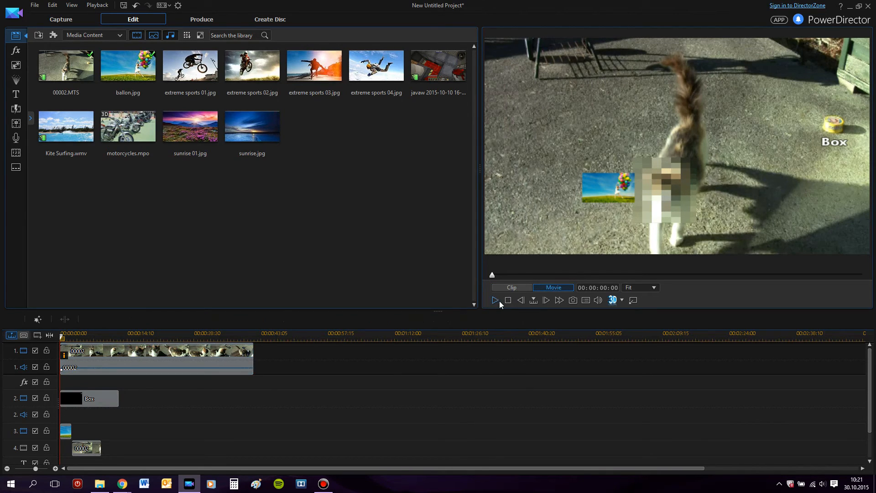
left_click(493, 300)
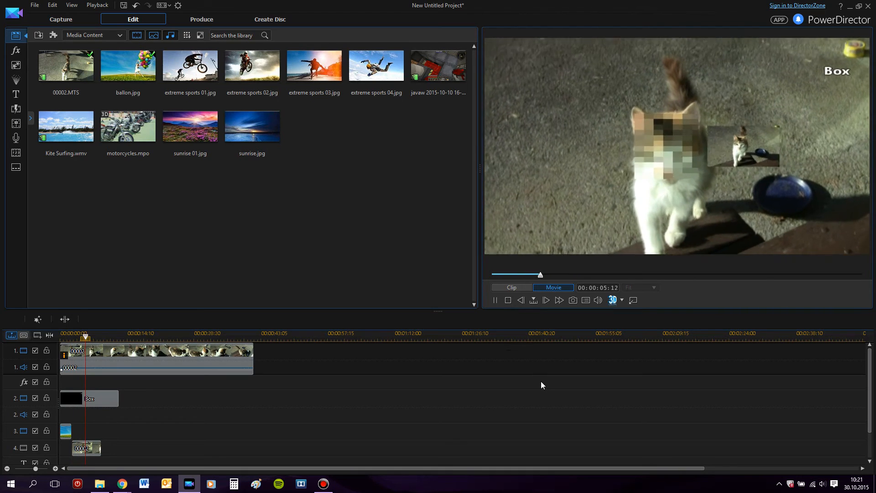
left_click(545, 300)
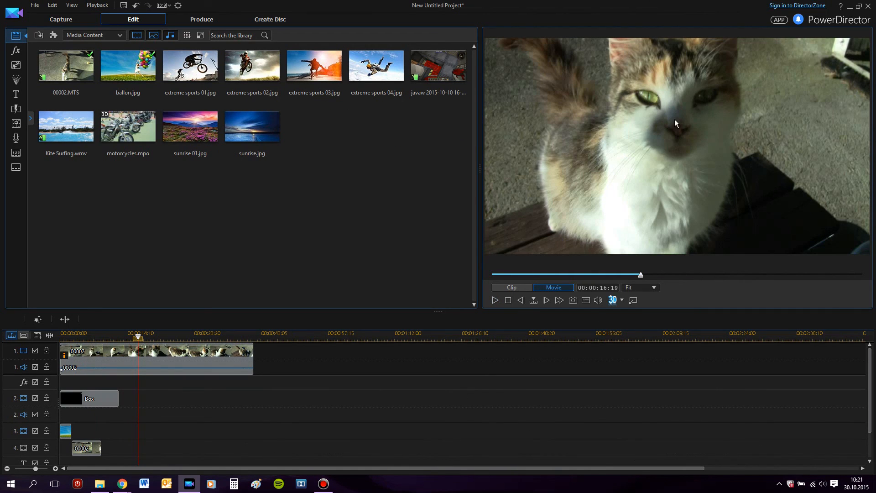
mouse_move(474, 274)
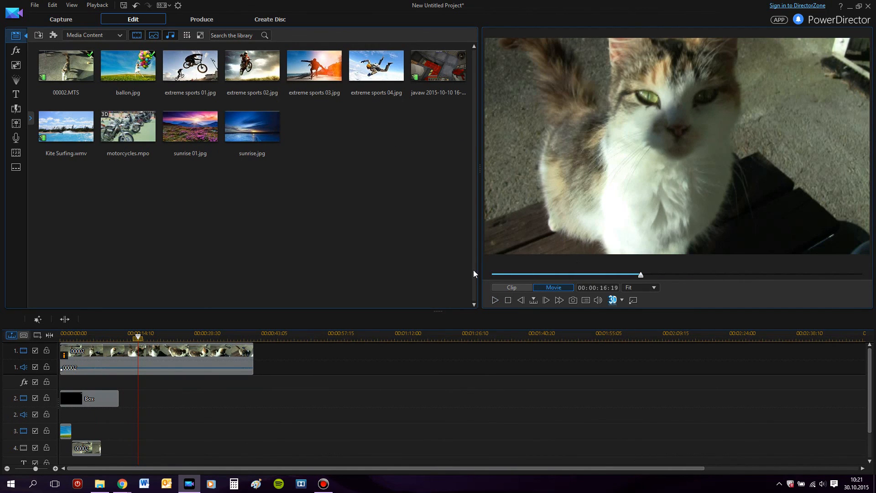